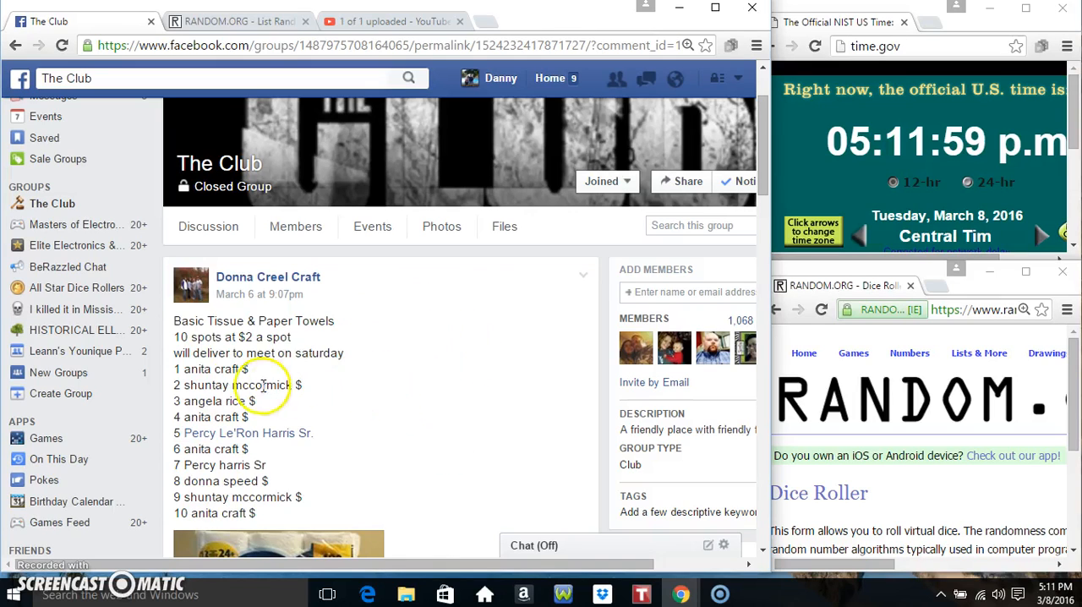
Select the ten-line numbered spot list in the group post and scroll down to the comments
drag(173, 368, 270, 481)
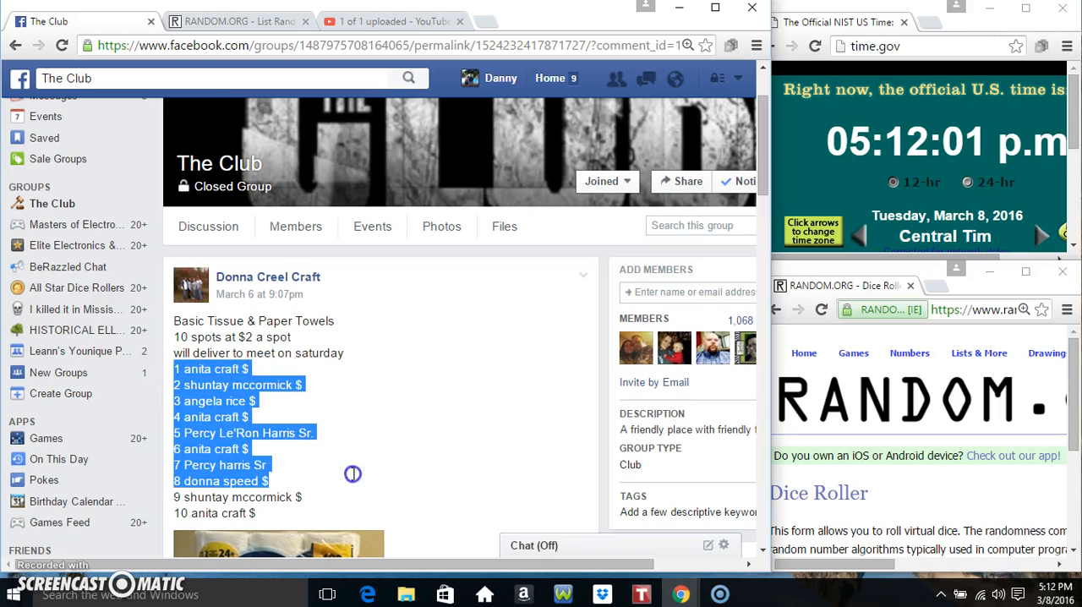
scroll(down, 3)
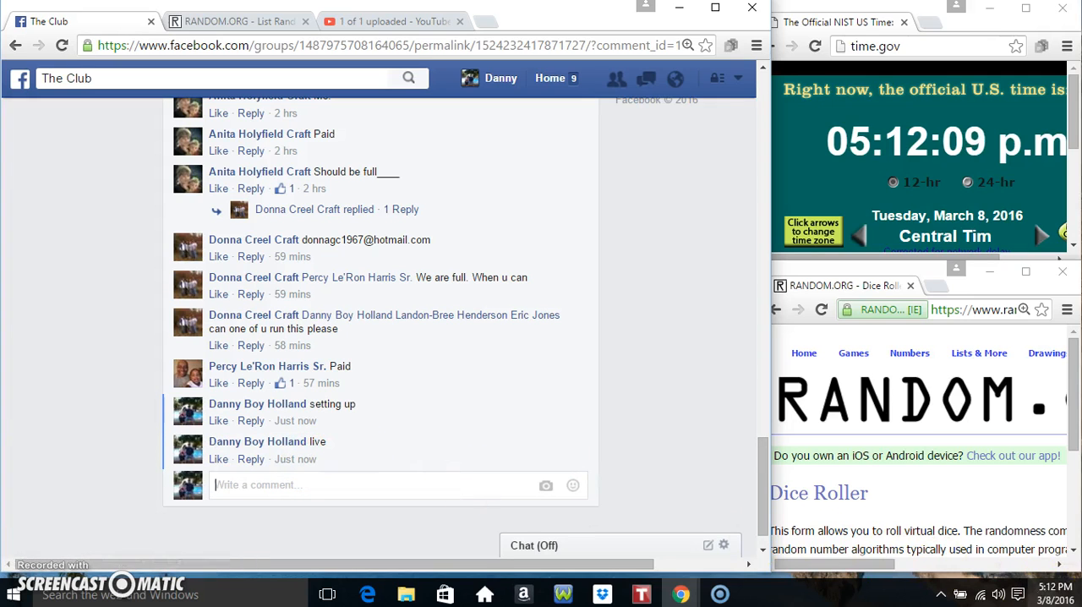
Move to the List Randomizer holding the ten-spot list and roll two dice, getting 1 and 6
click(997, 594)
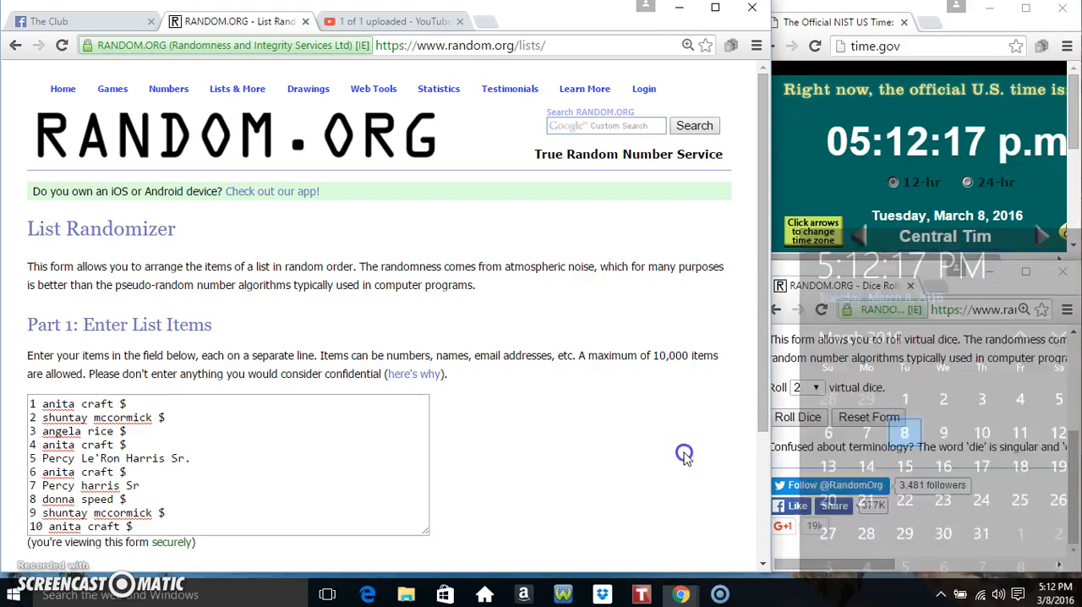
click(797, 417)
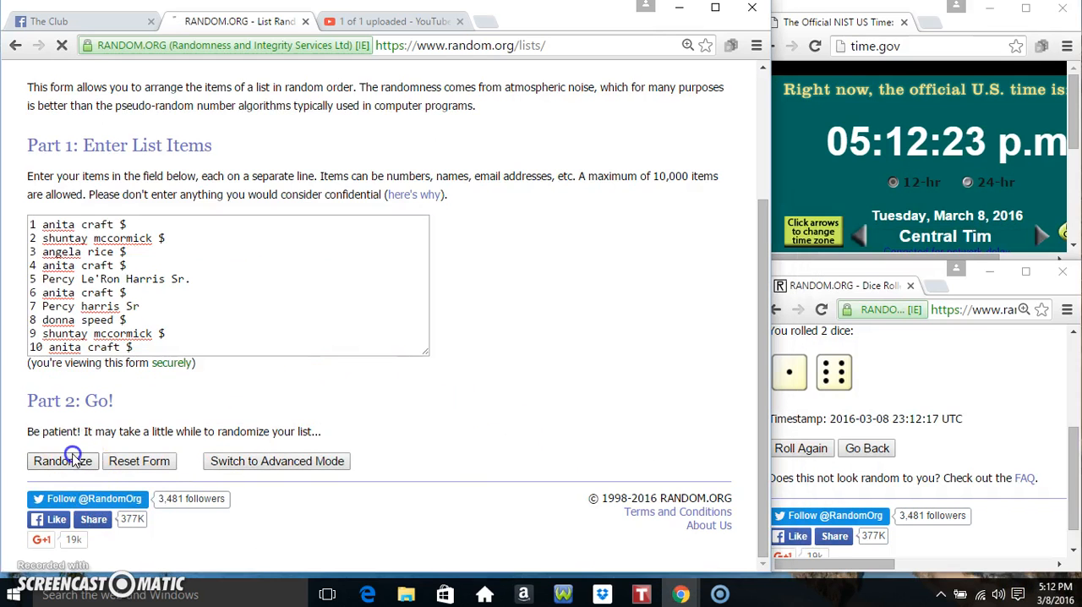
Randomize the ten-spot list seven times, then go back to the Facebook group post
click(61, 461)
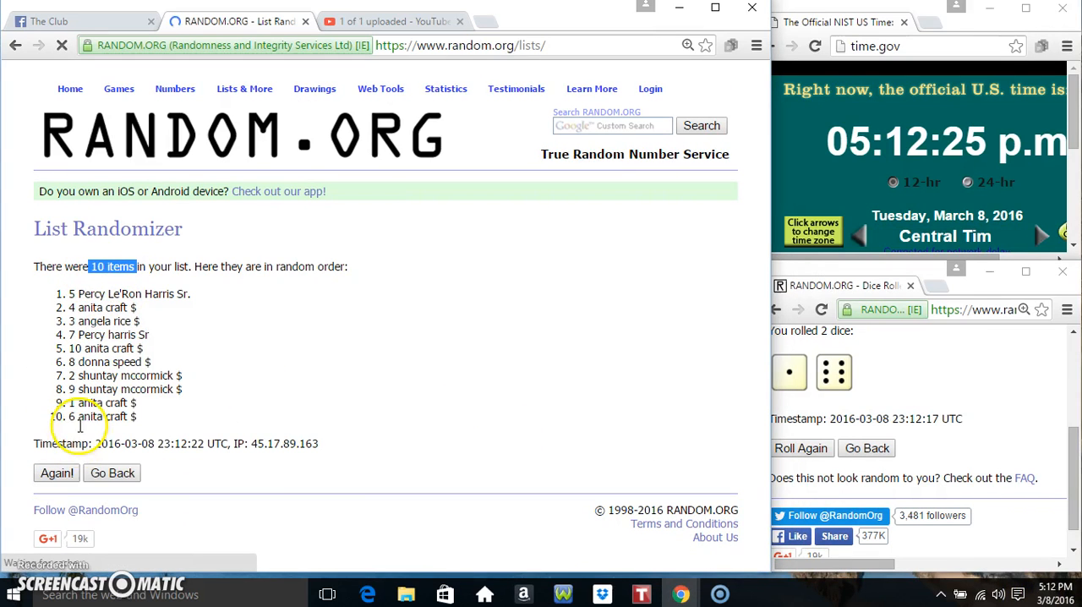
click(56, 472)
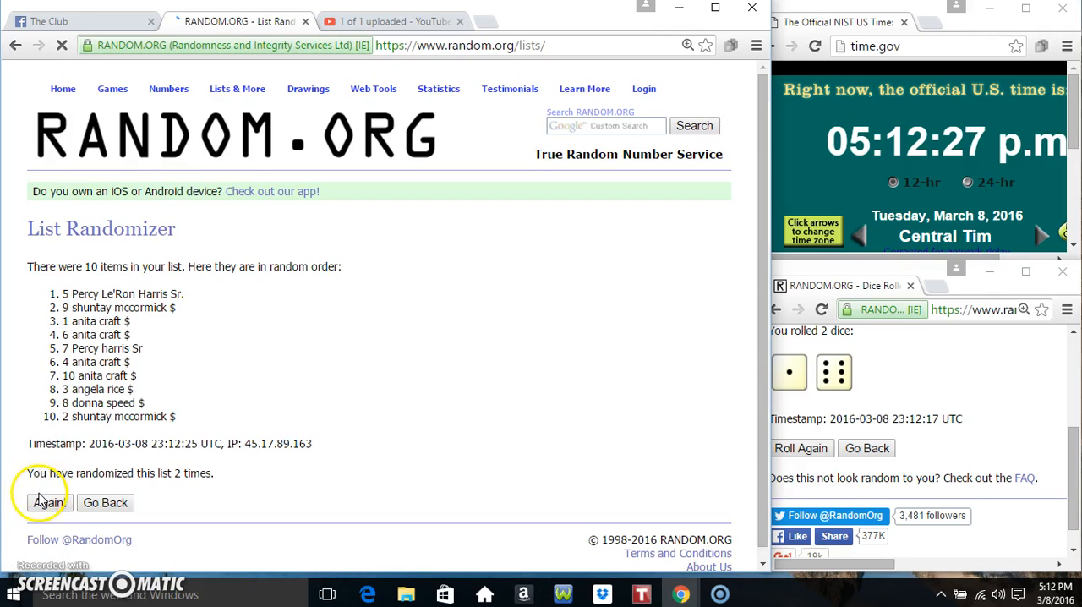
click(48, 502)
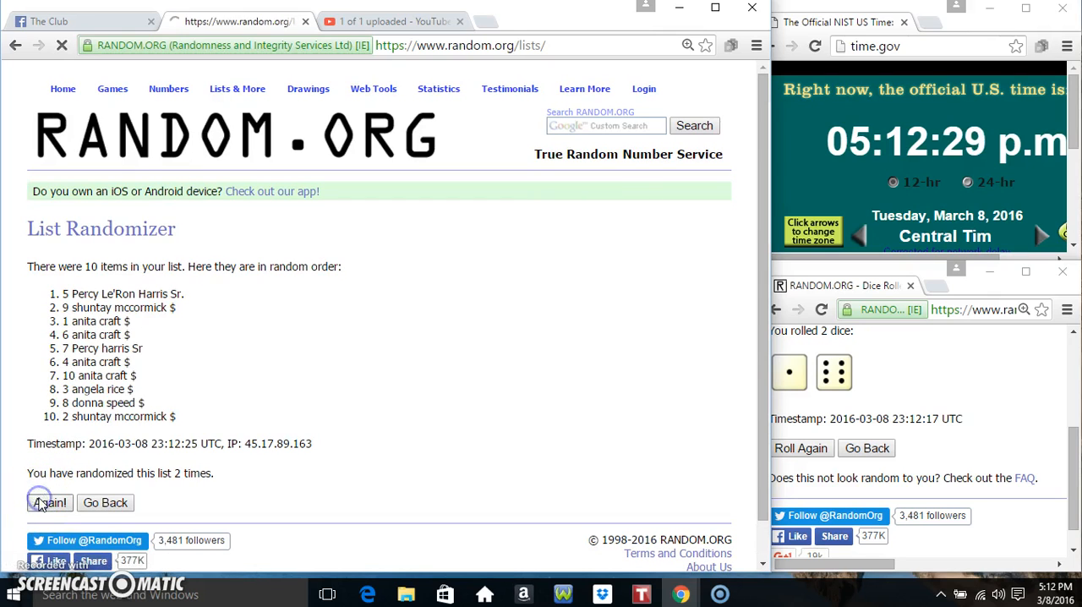
click(48, 502)
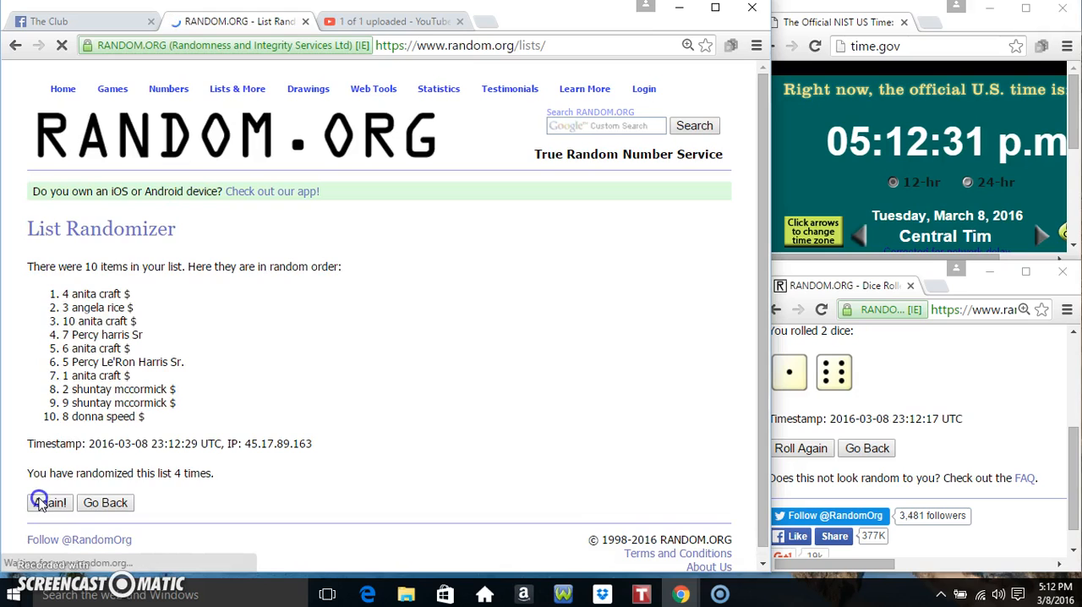
click(49, 502)
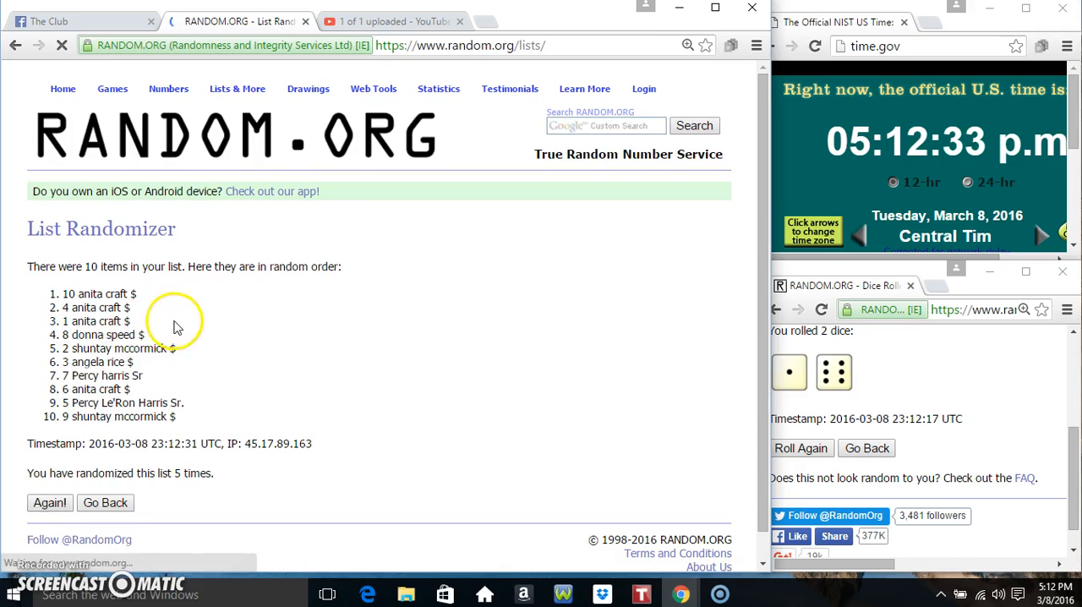
click(49, 503)
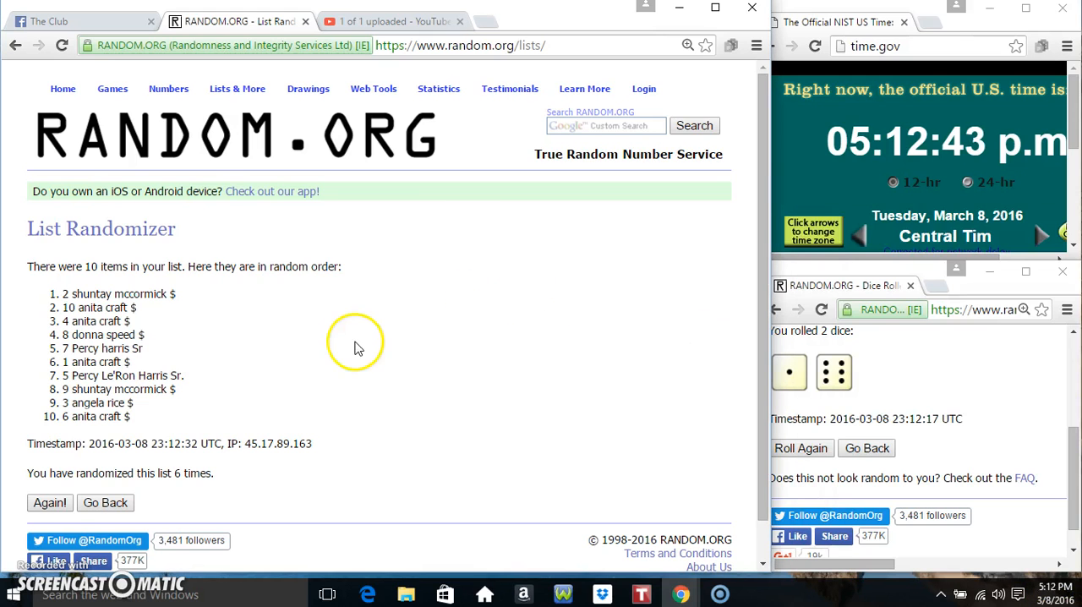
click(49, 502)
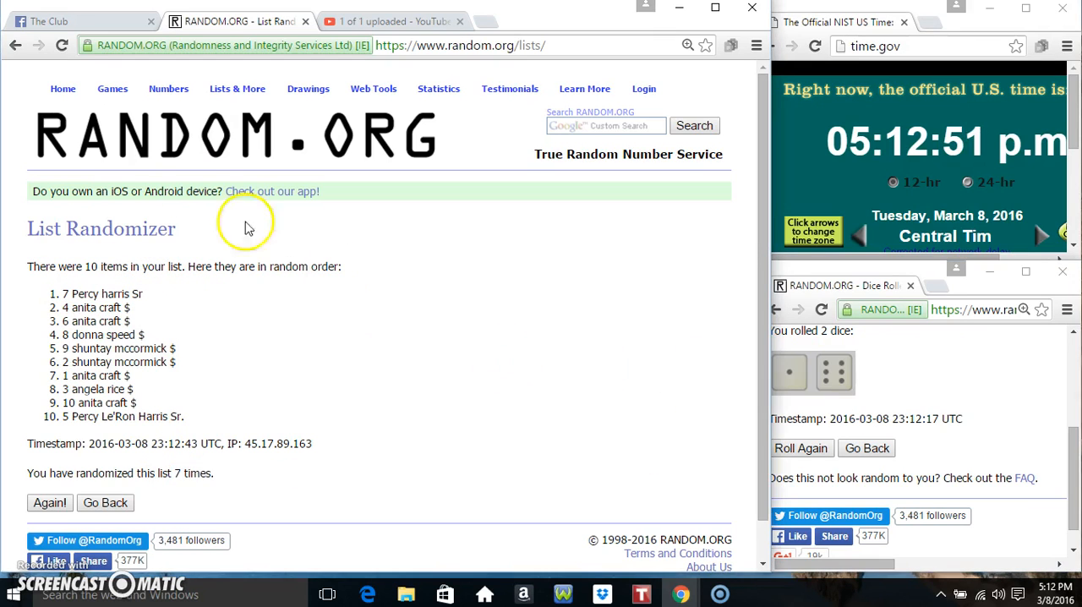
click(76, 21)
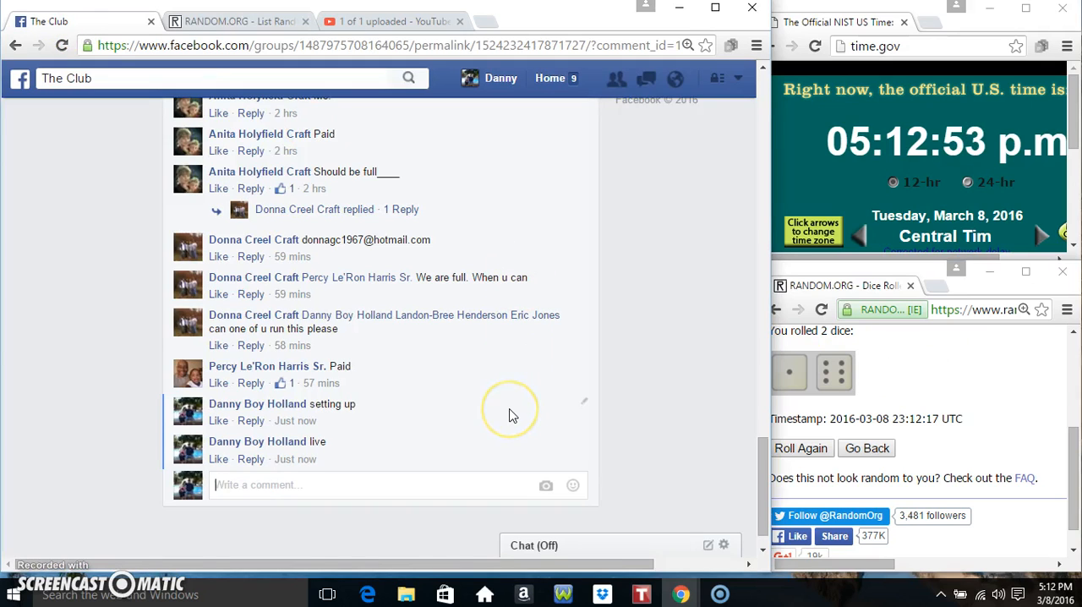